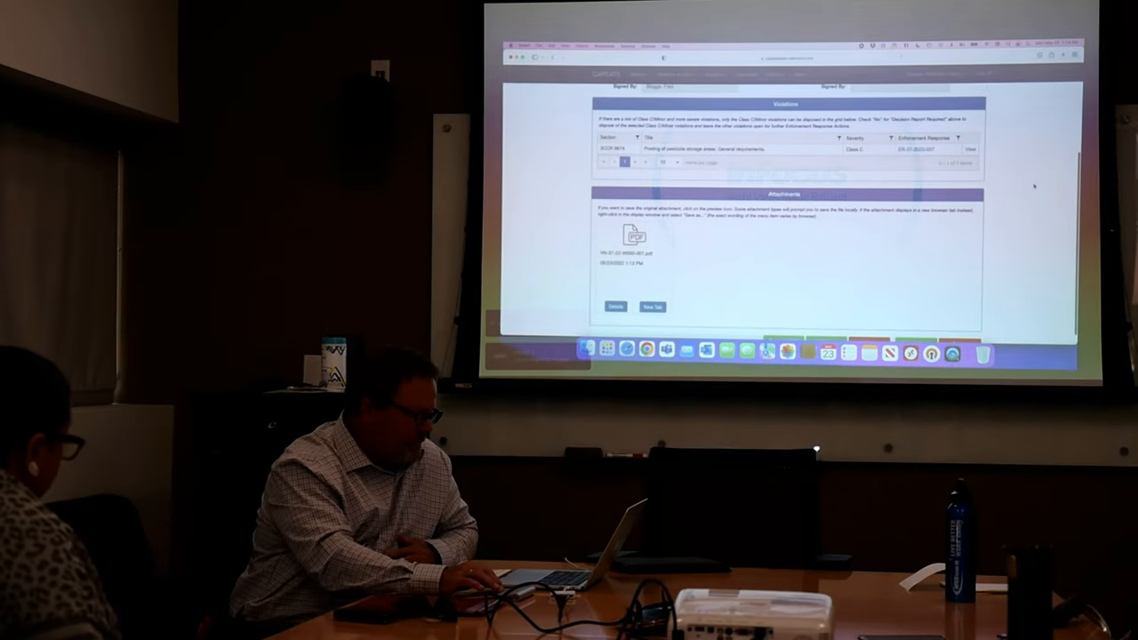
Scroll up to the top of compliance action record VN-37-22-W000-001
scroll(up, 3)
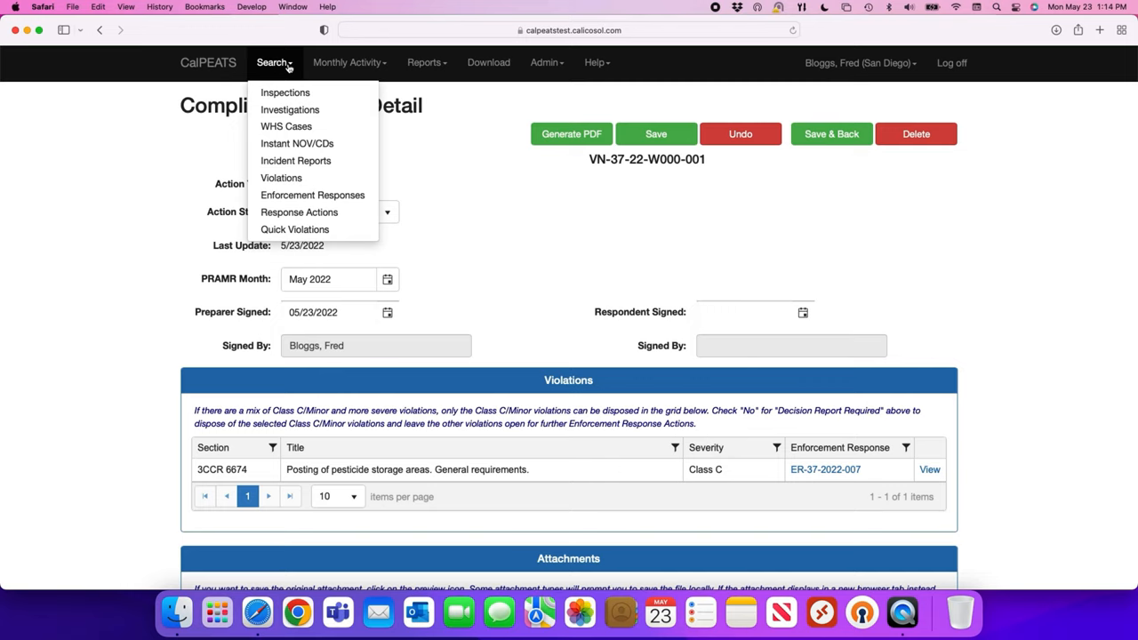
mouse_move(300, 125)
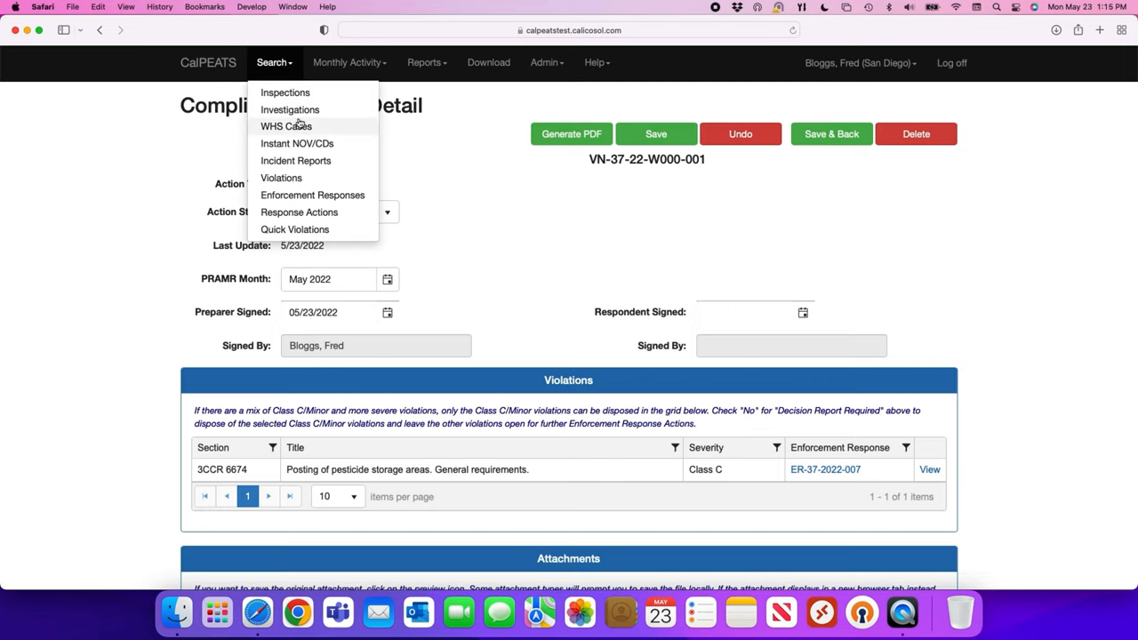
mouse_move(326, 183)
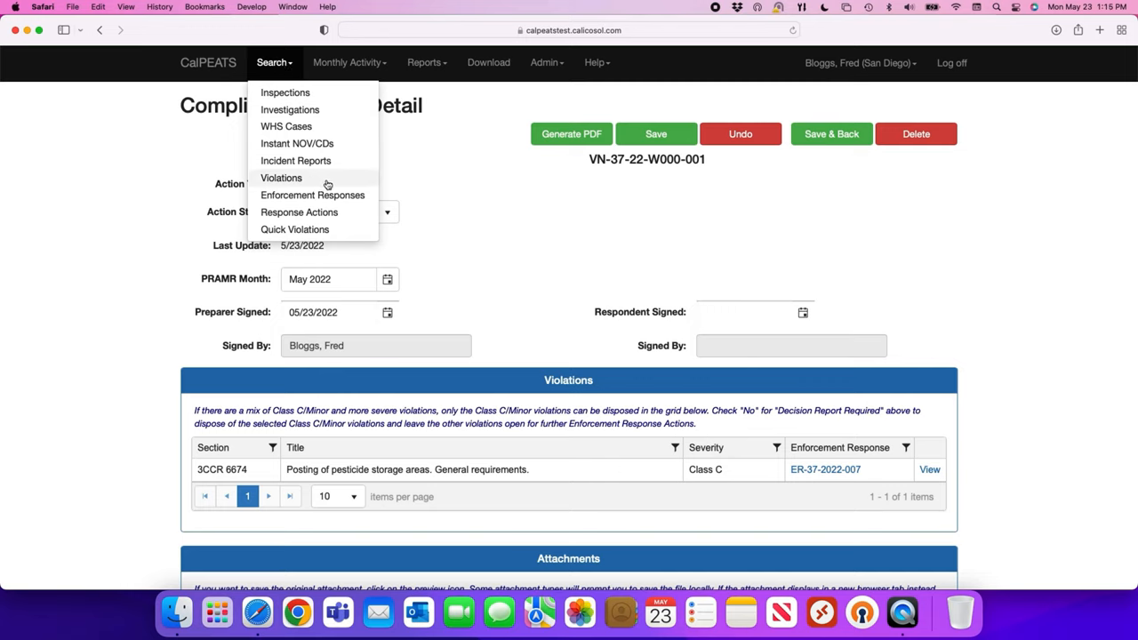
mouse_move(312, 195)
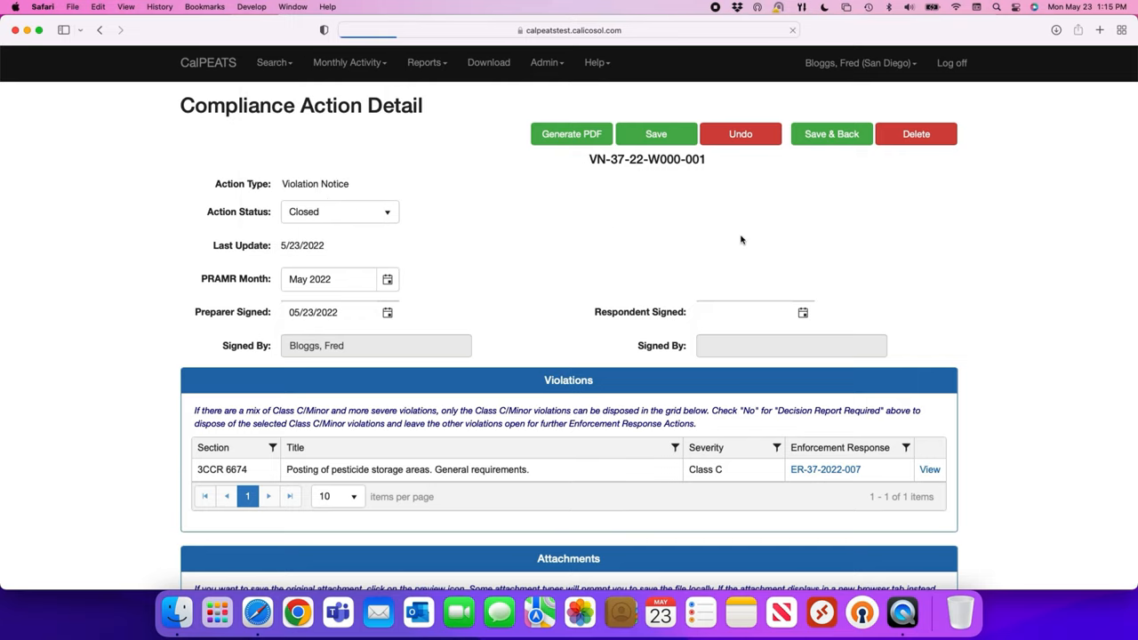
Choose Enforcement Responses from the Search menu to load the search page
click(825, 469)
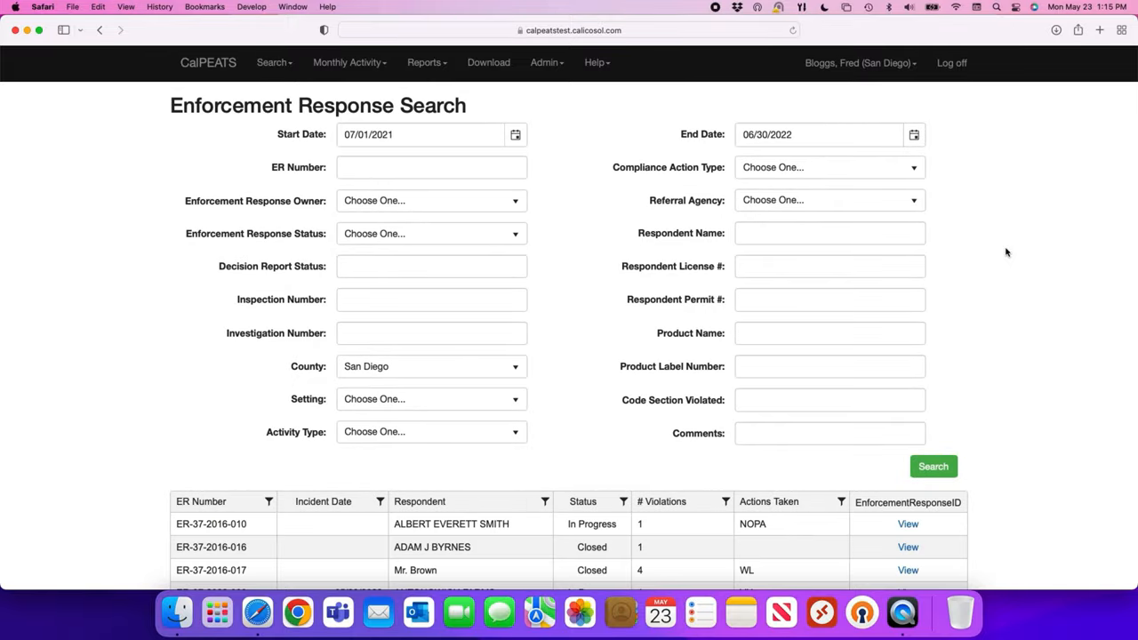